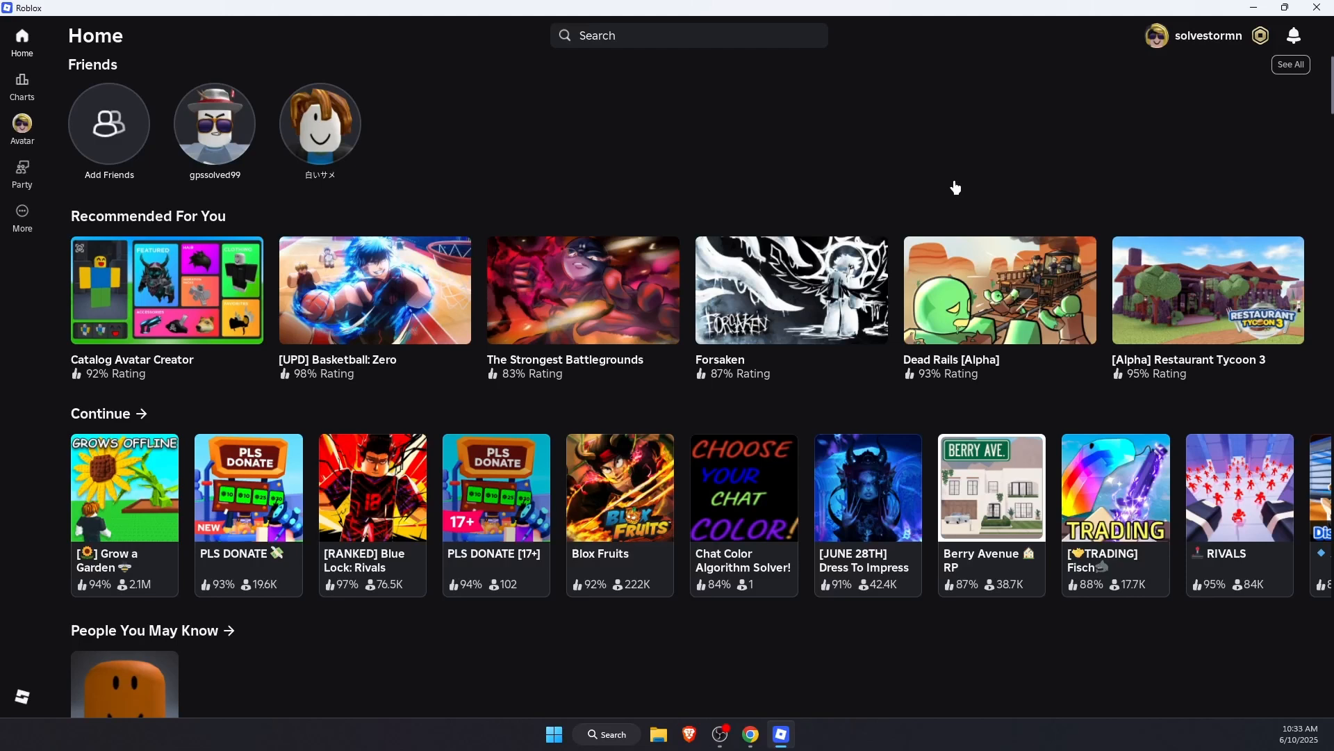
mouse_move(779, 734)
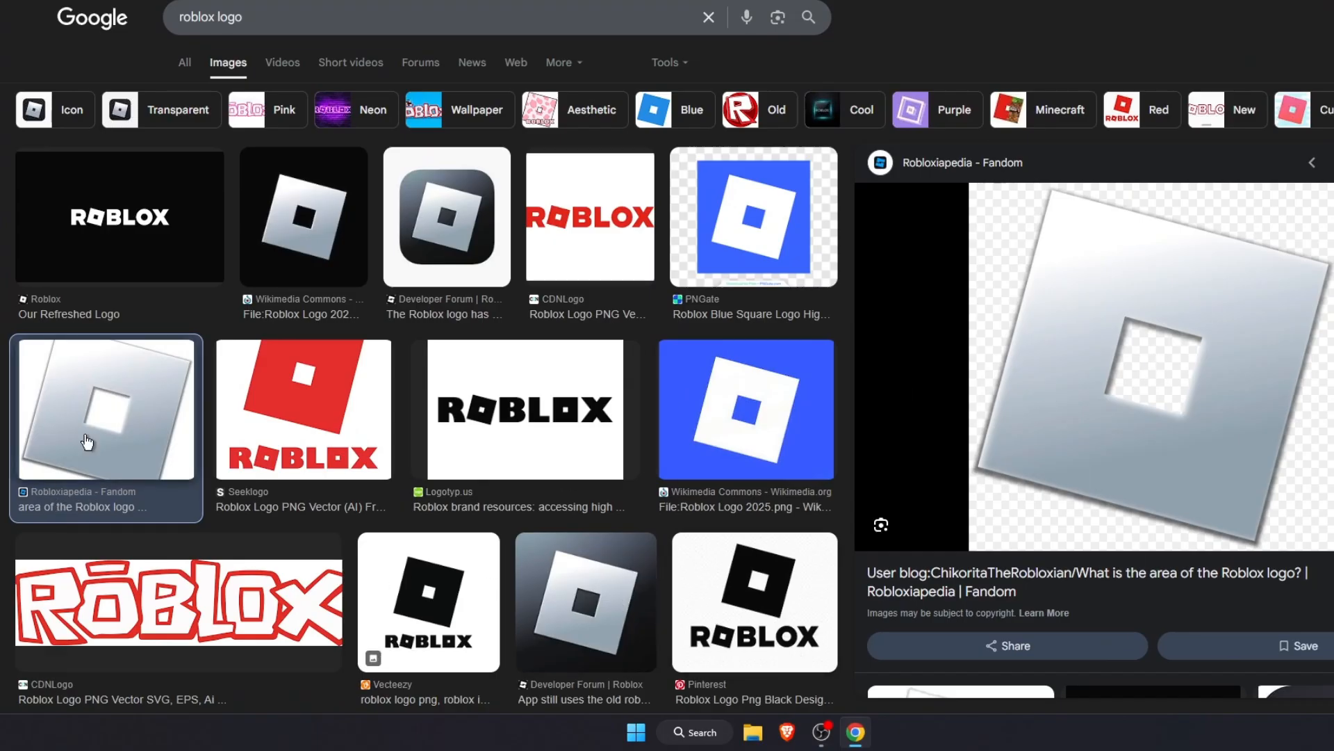
mouse_move(1069, 289)
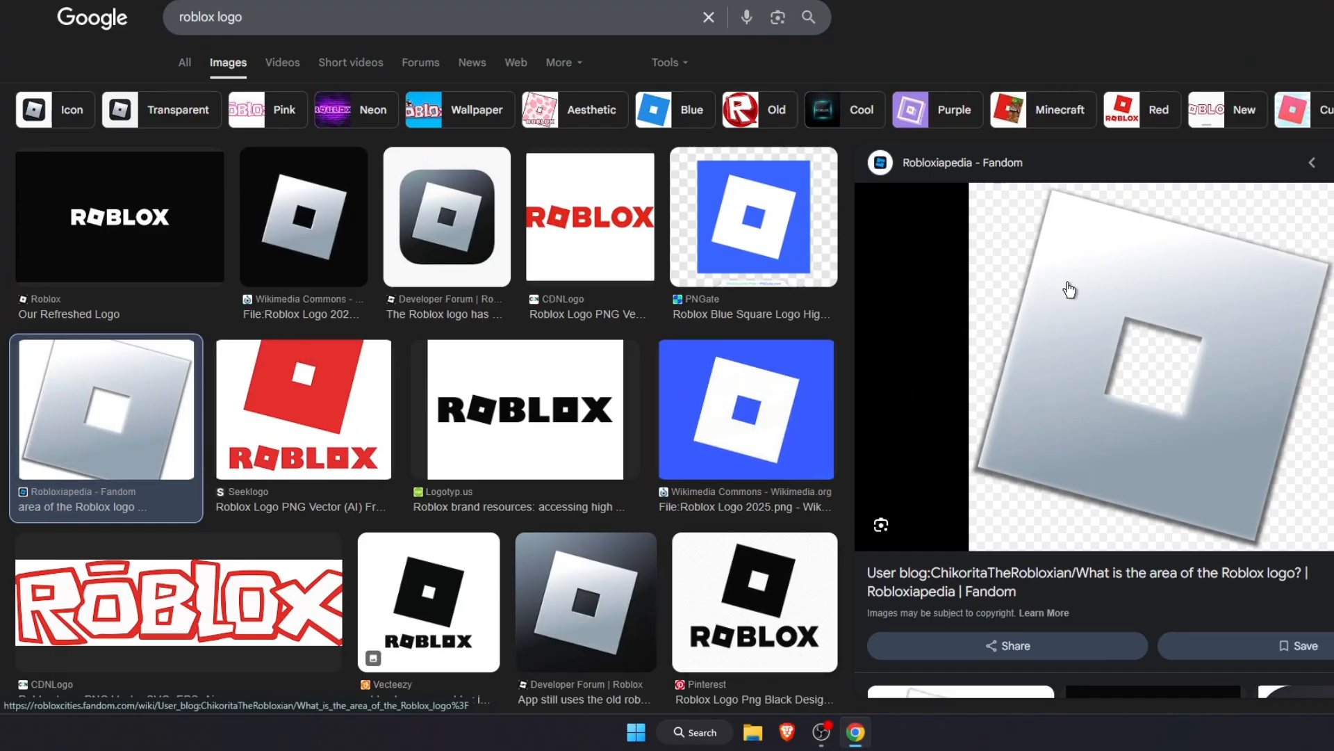
- Save the gray Roblox logo image to Downloads as RobloxLogo (1).png
right_click(1070, 289)
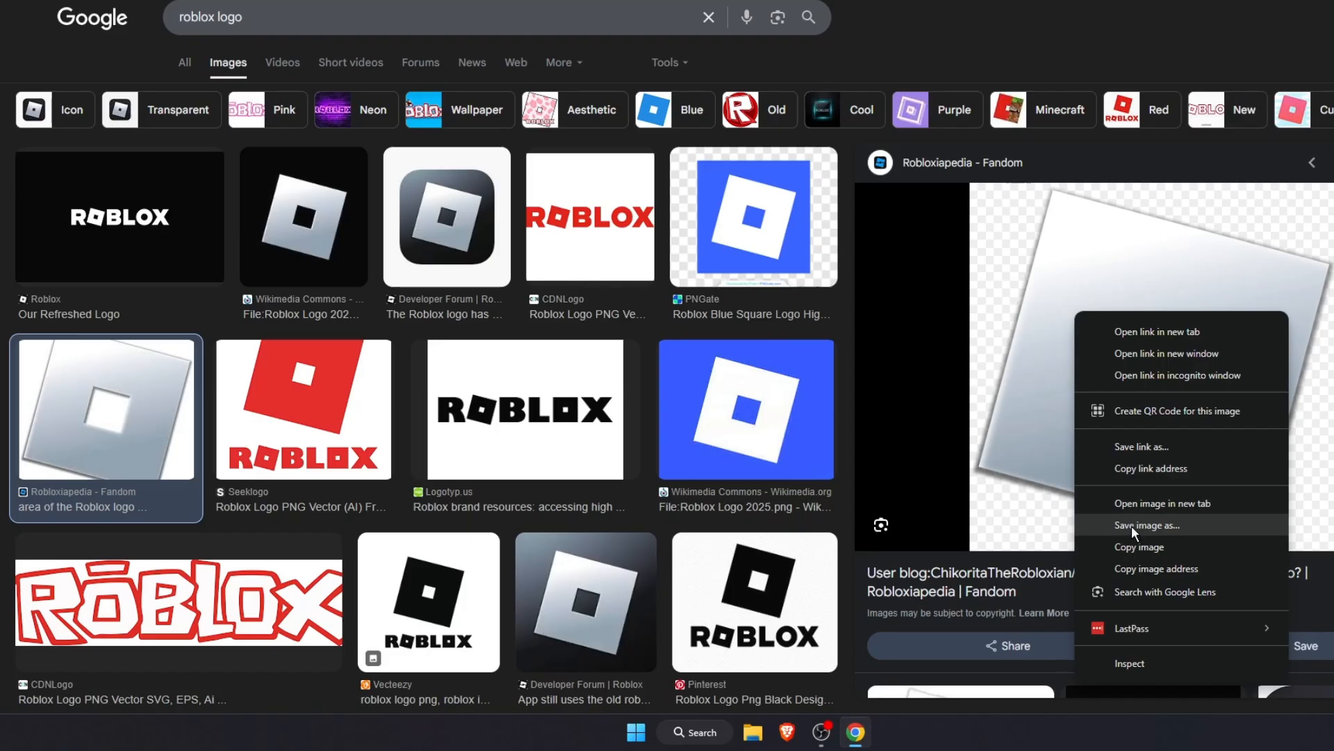
click(1148, 524)
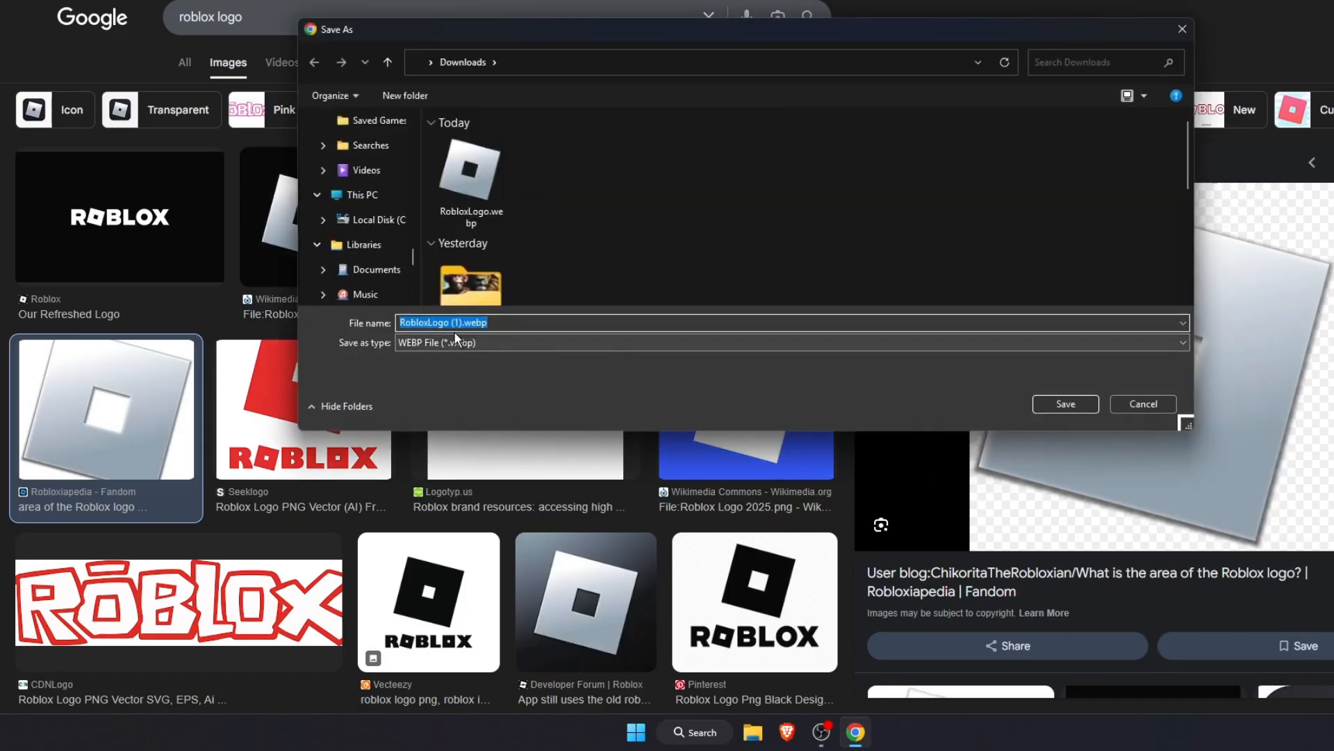
click(511, 322)
text(ng)
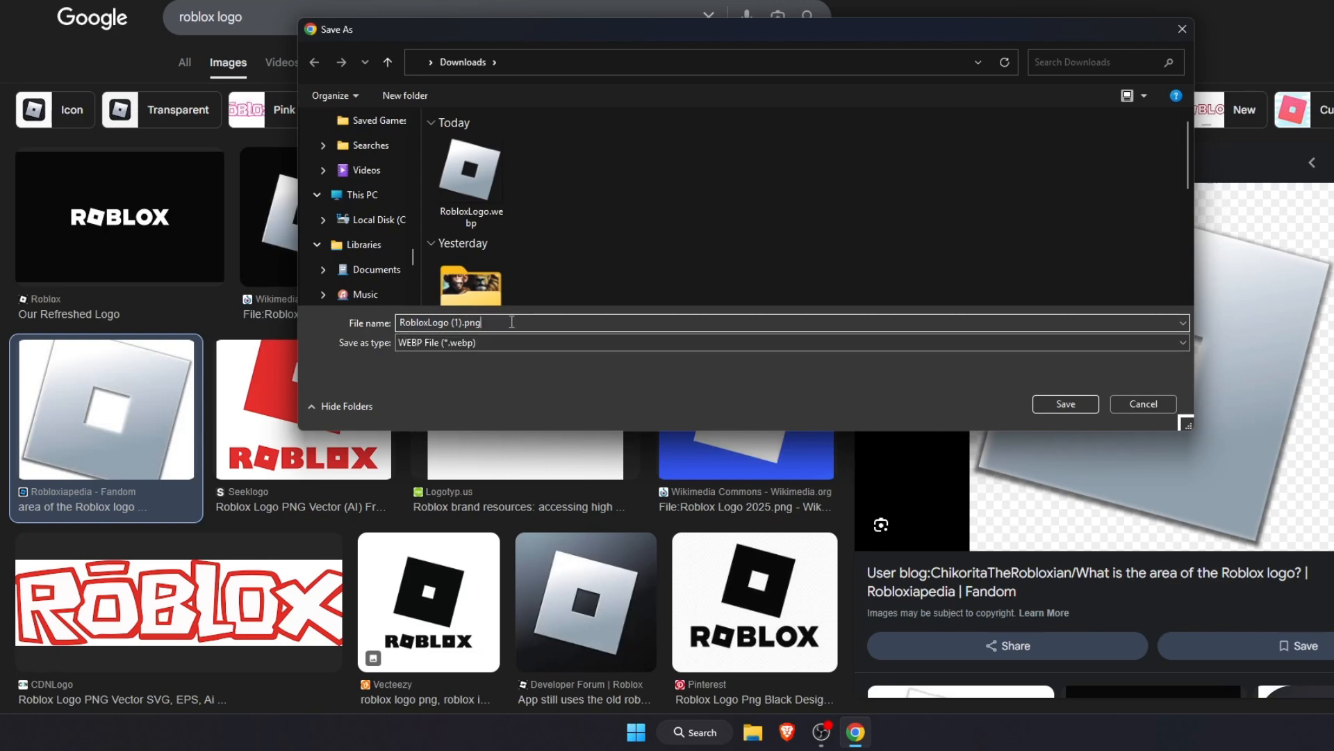
mouse_move(1066, 403)
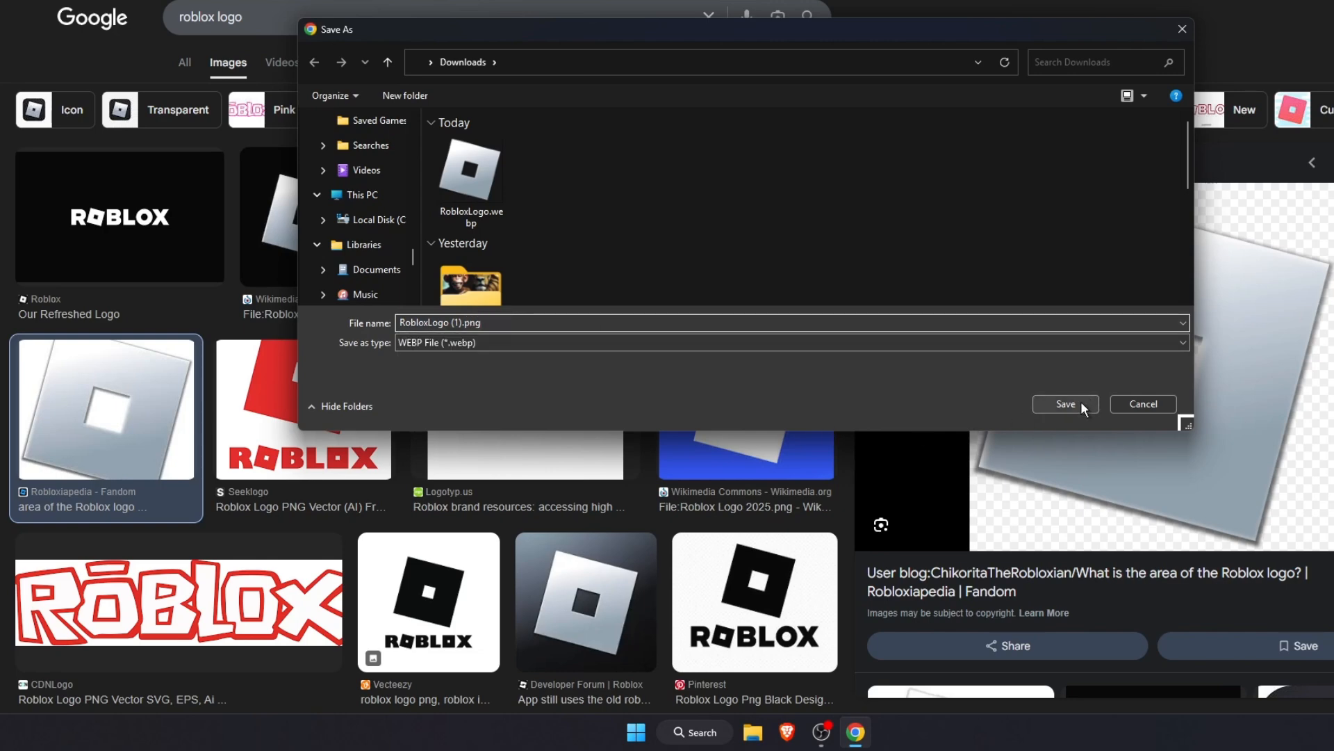
click(1065, 403)
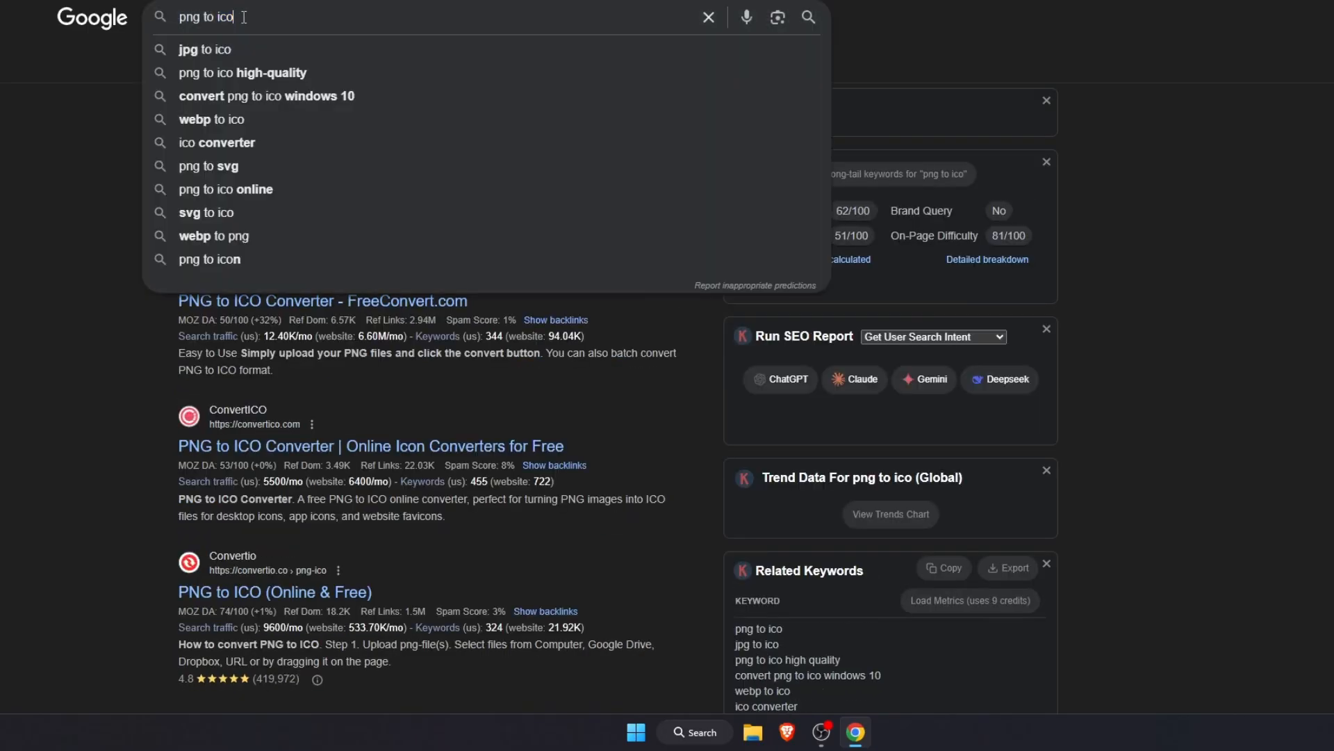
- Search 'png to ico' and open CloudConvert's PNG to ICO converter
key(Return)
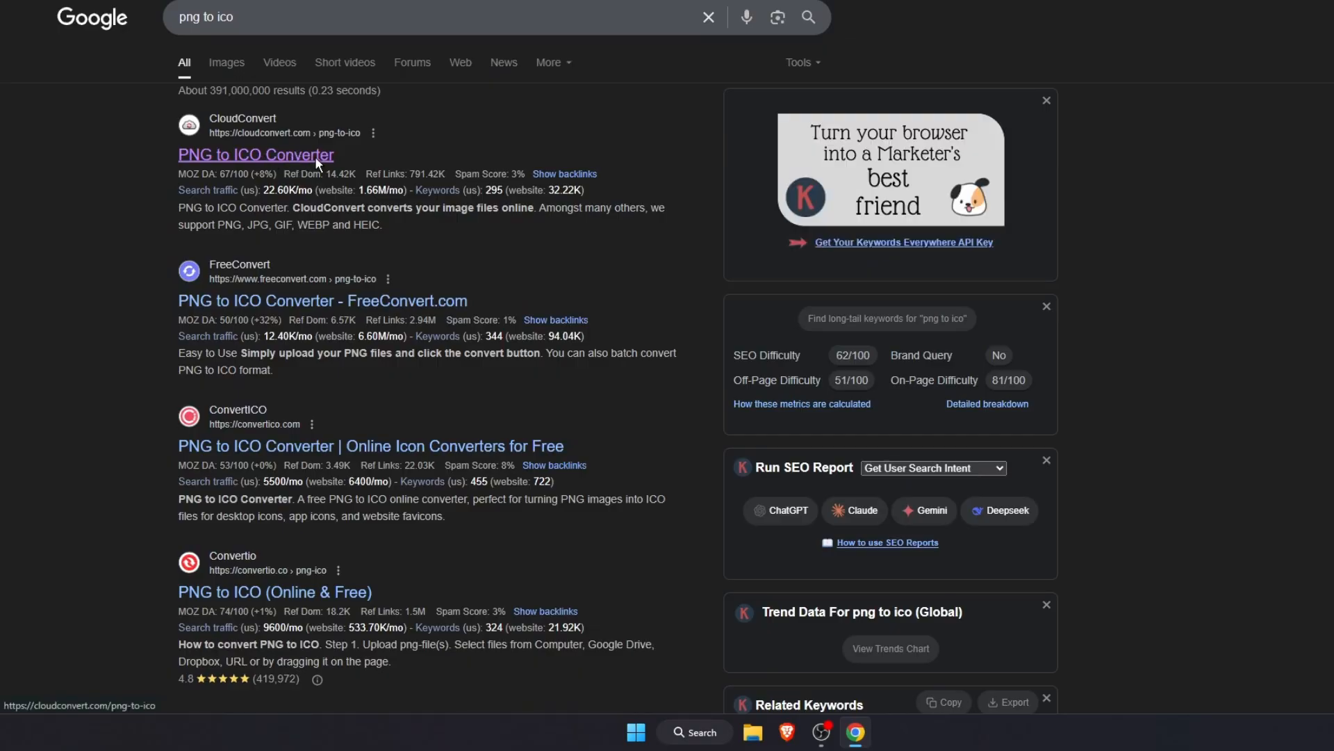
click(255, 154)
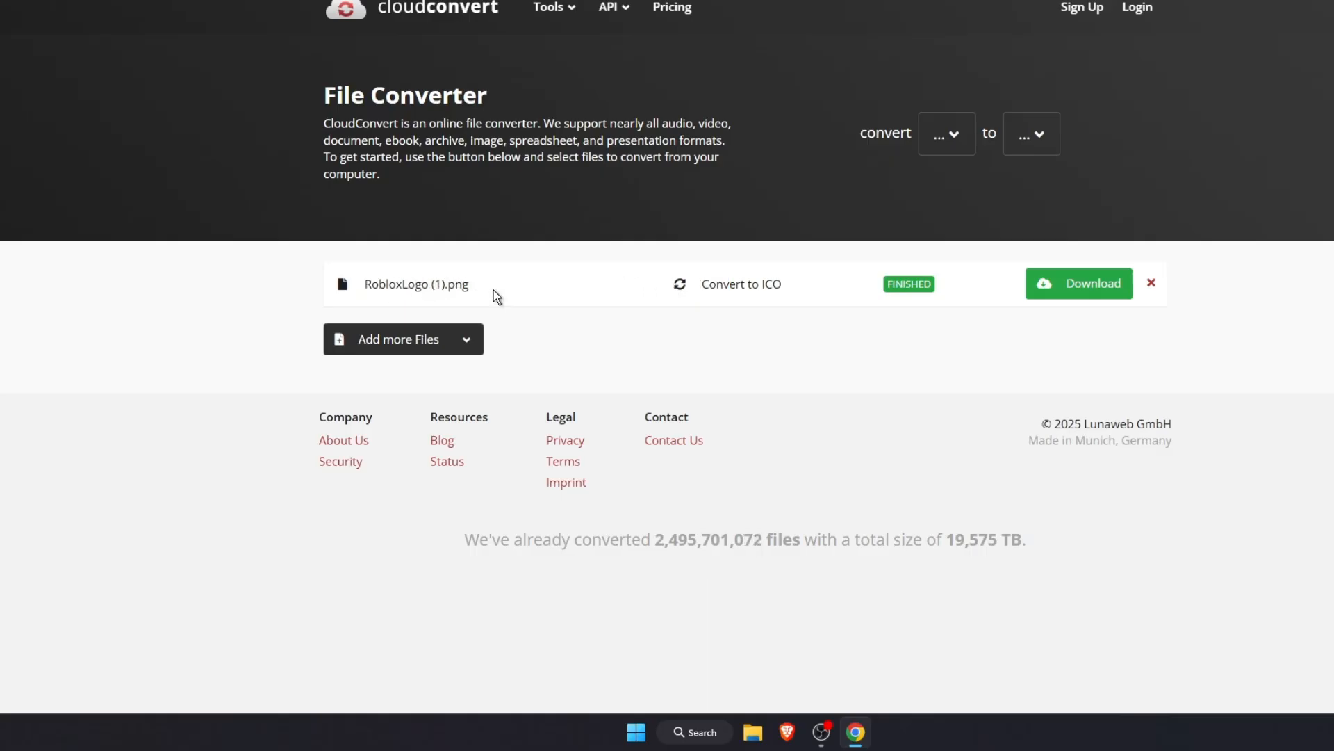
mouse_move(1077, 284)
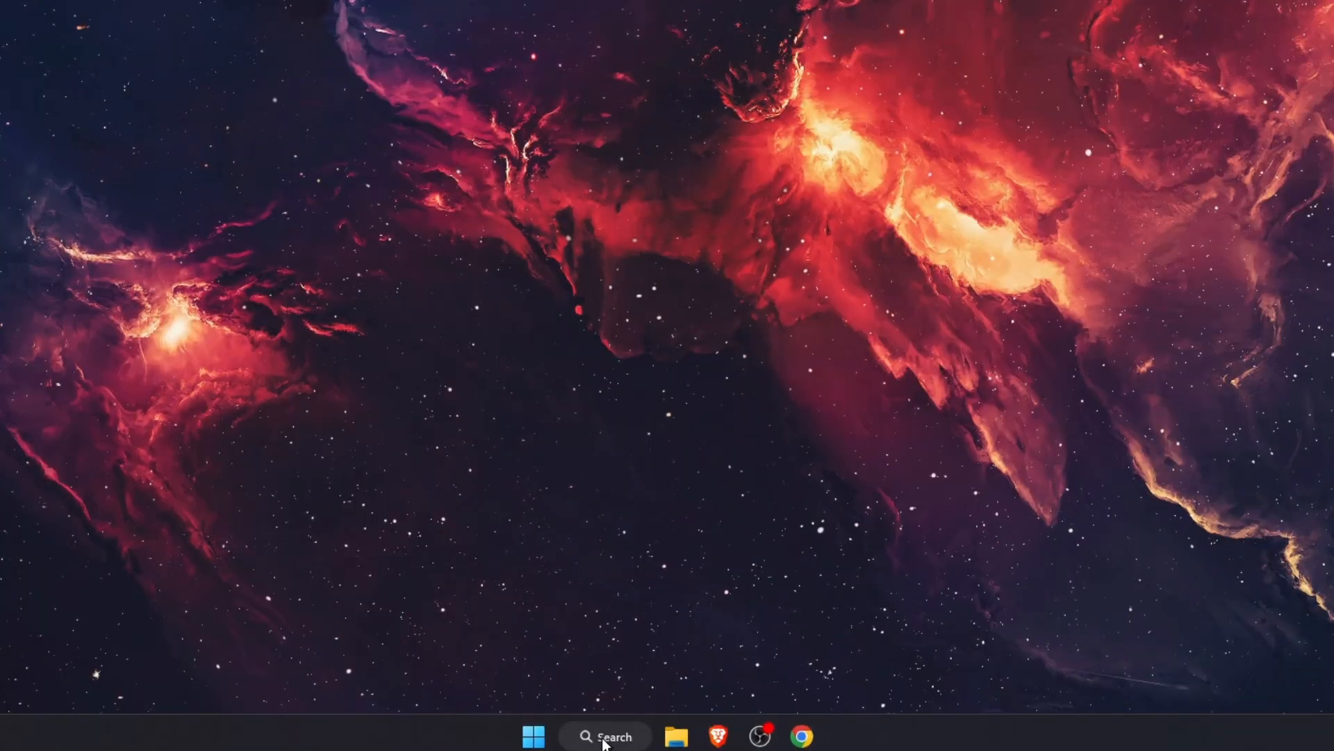
- Search Windows for 'roblox' to find the Roblox app
click(604, 736)
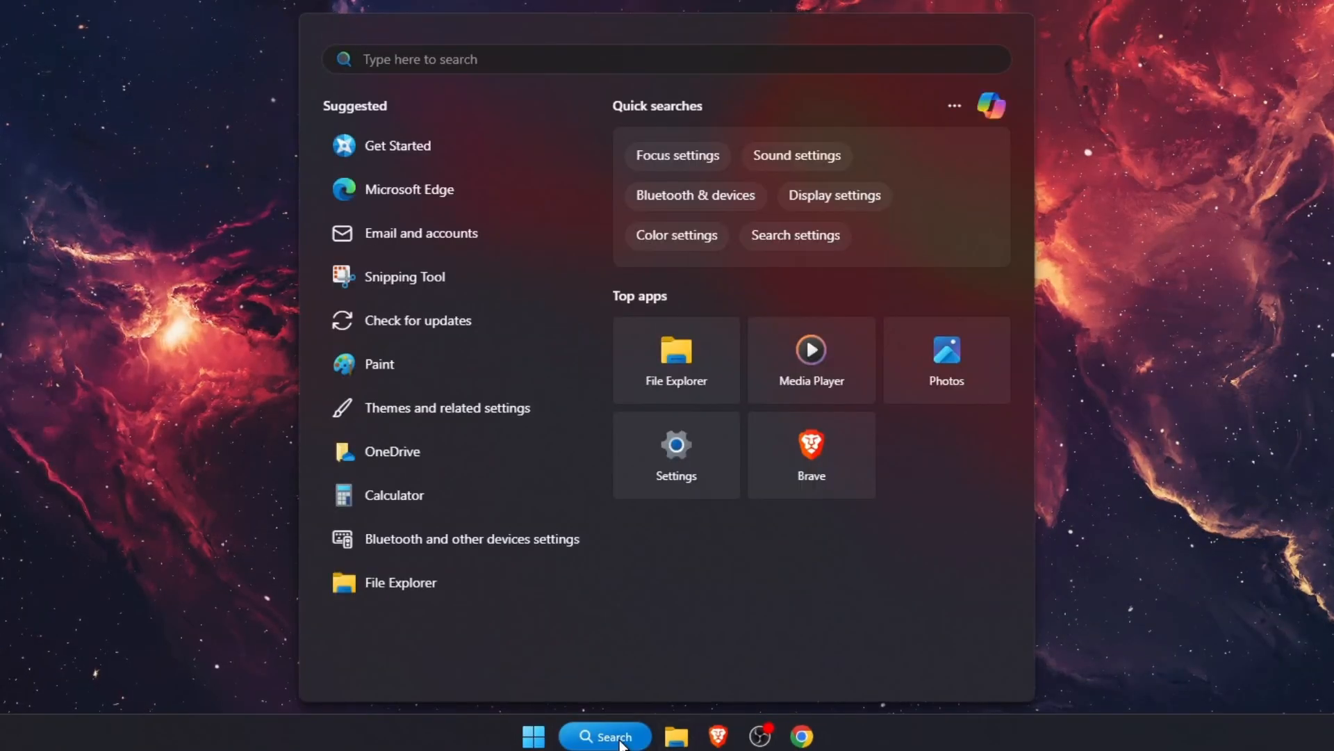
text(roblox)
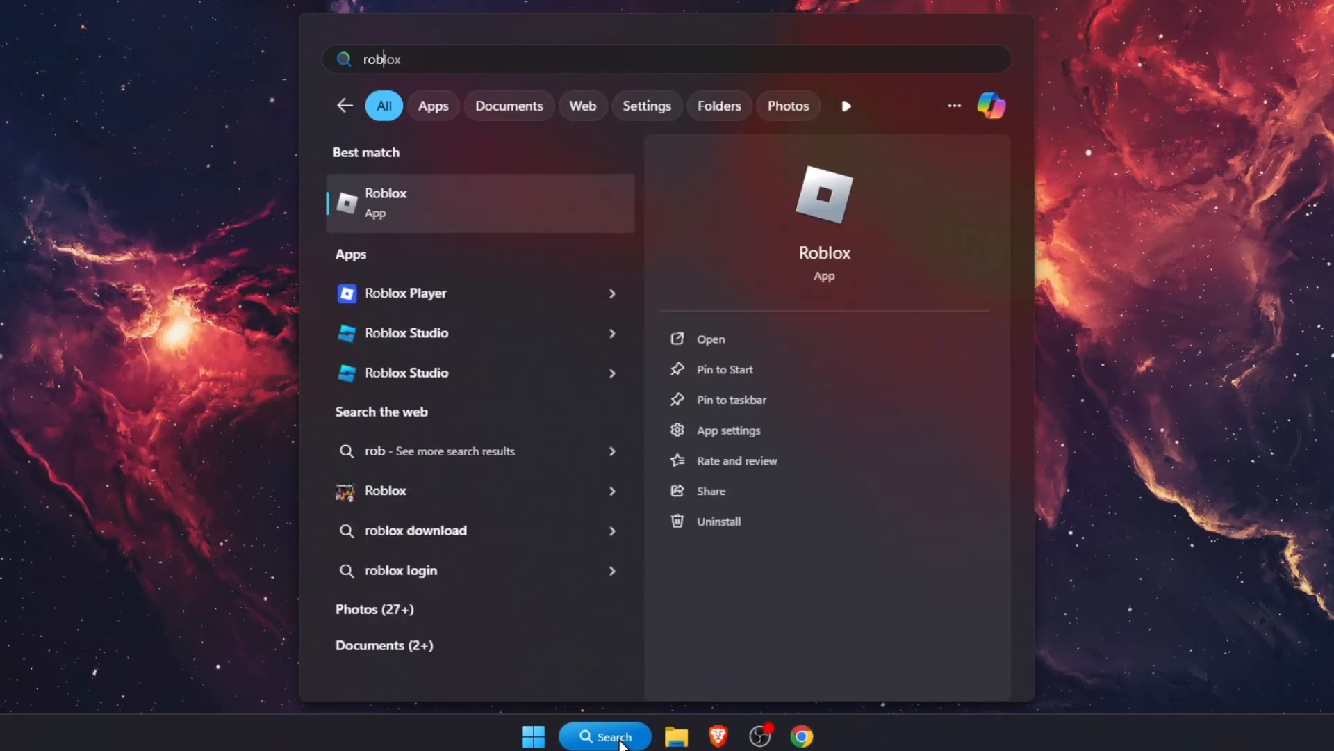
mouse_move(406, 293)
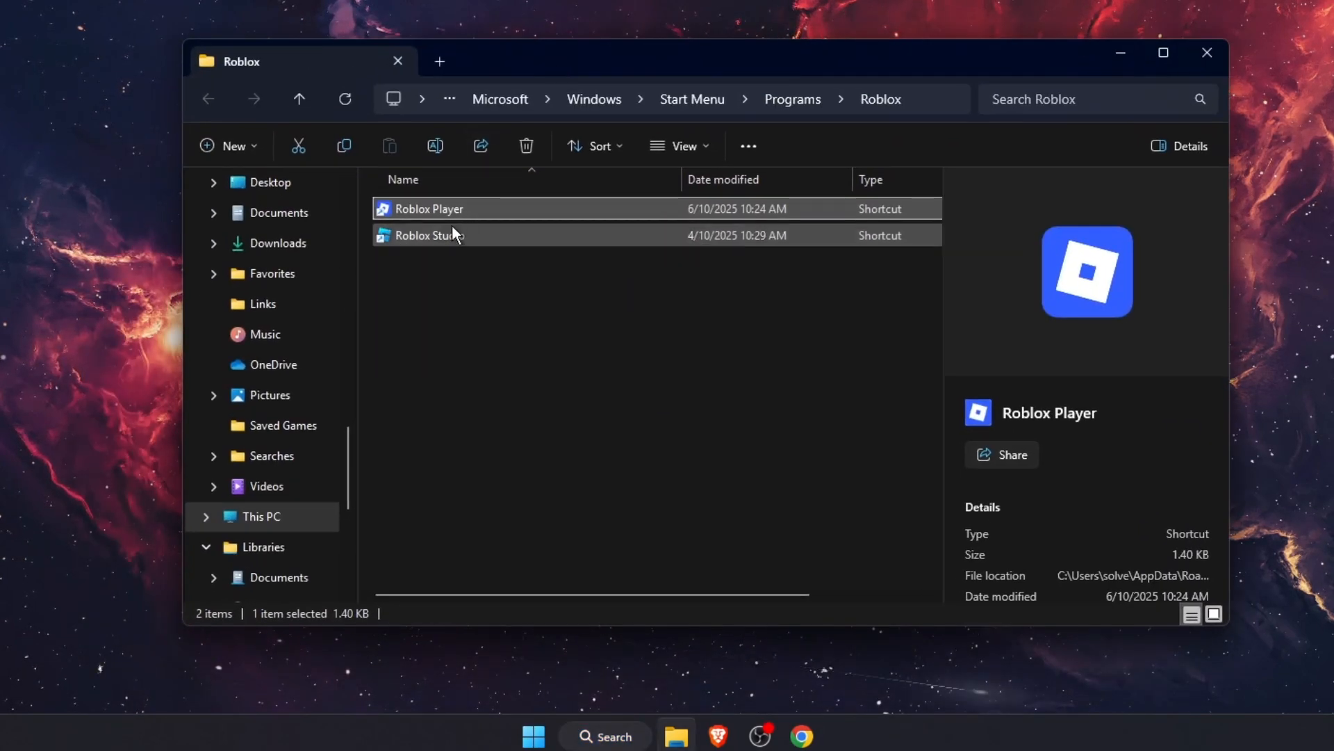
- Open the Roblox Player shortcut's Properties and its Change Icon dialog
right_click(428, 208)
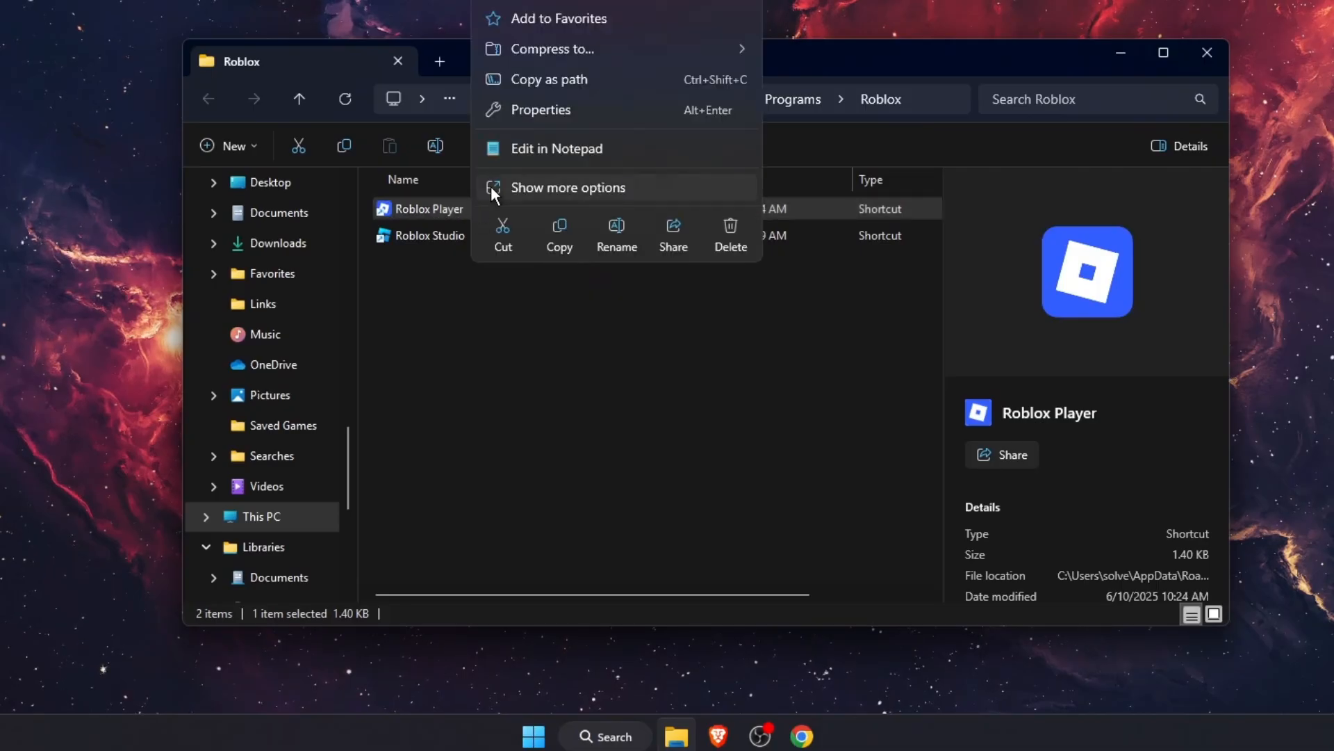
click(541, 110)
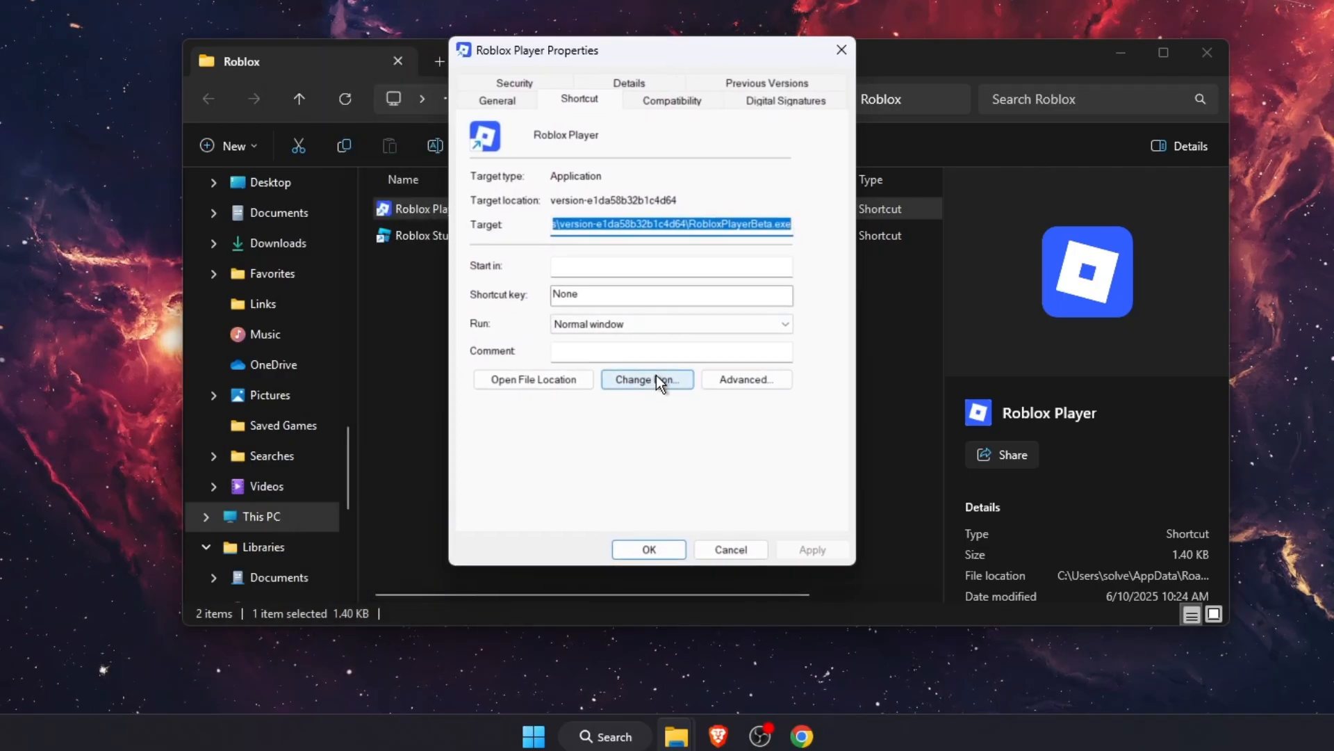
click(647, 379)
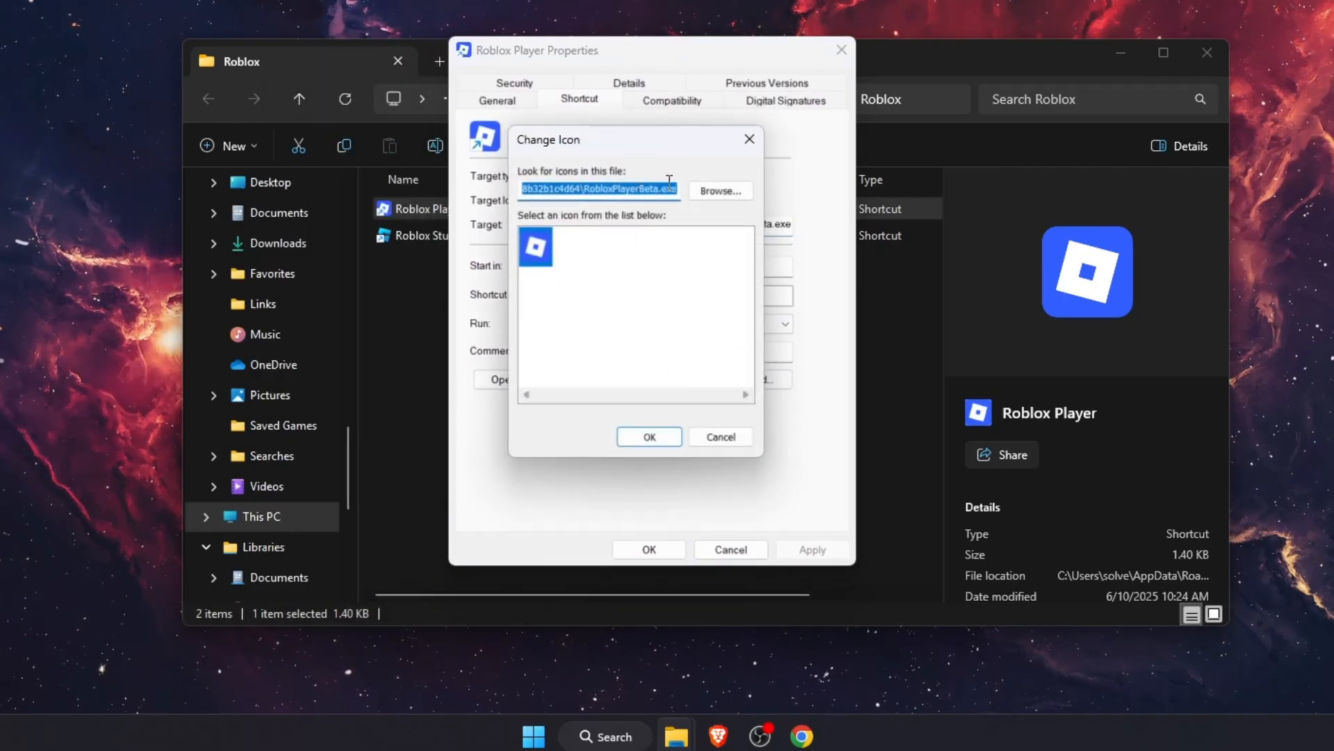
- Browse to Downloads and apply RobloxLogo (1).ico as the shortcut icon
click(719, 189)
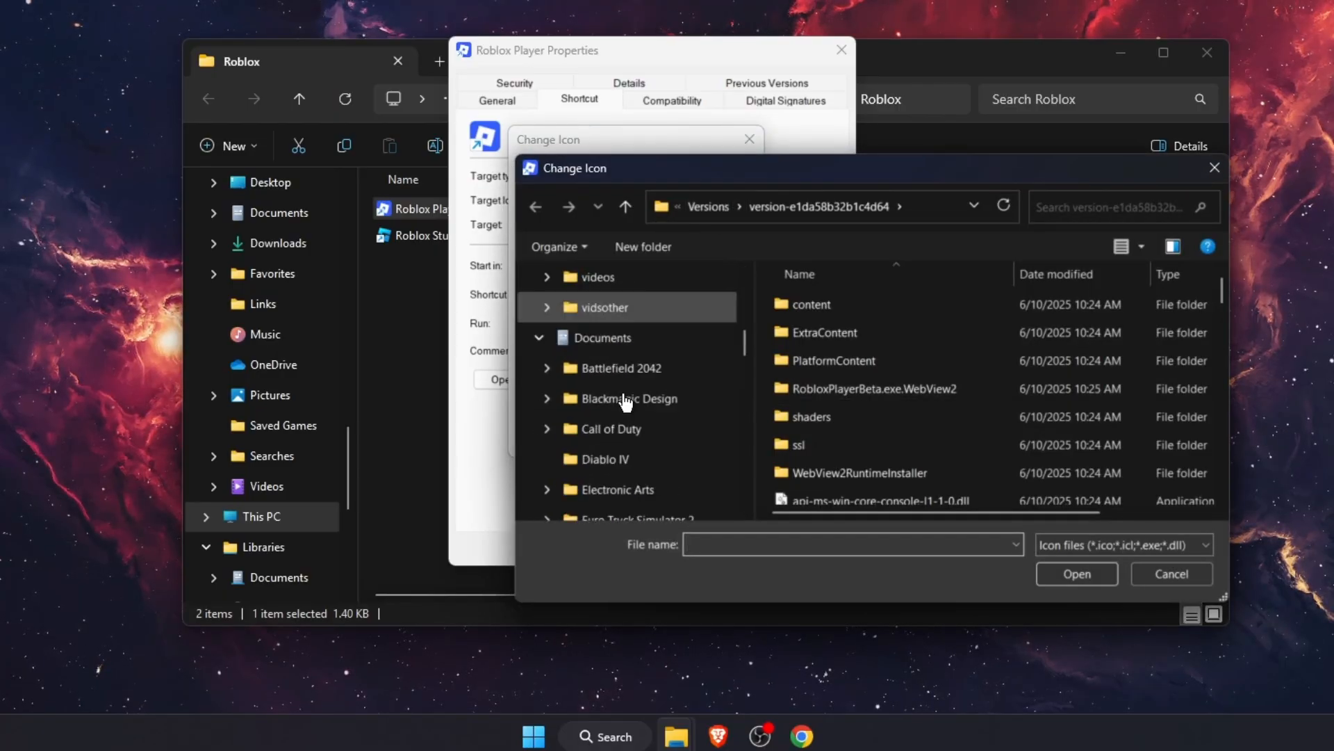
scroll(down, 3)
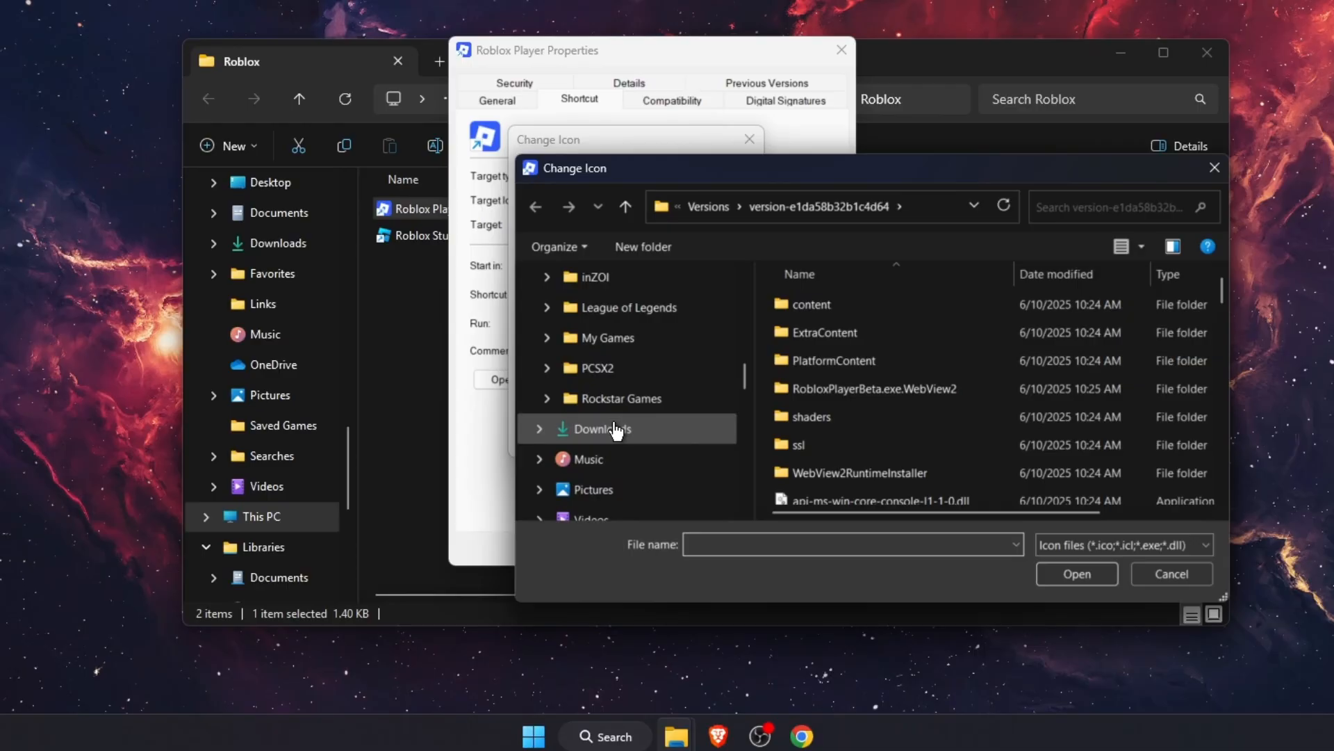
mouse_move(636, 436)
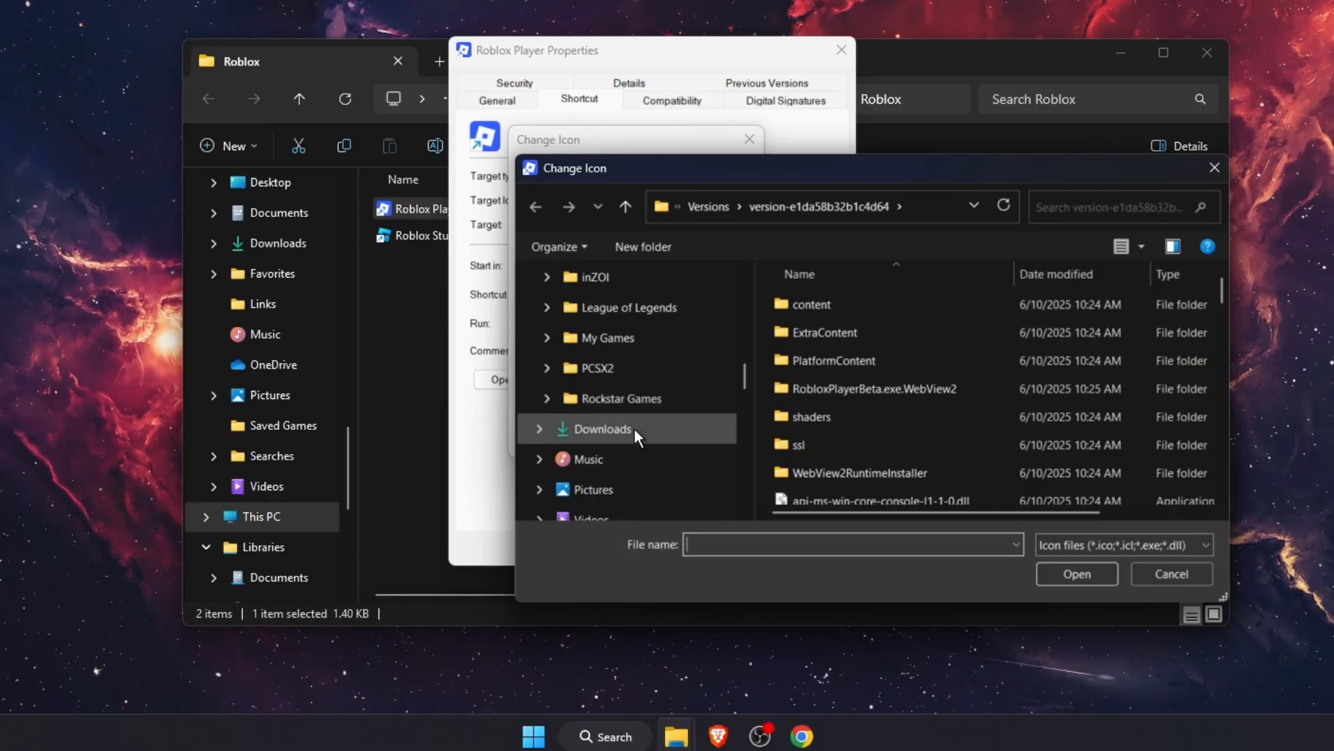
click(602, 429)
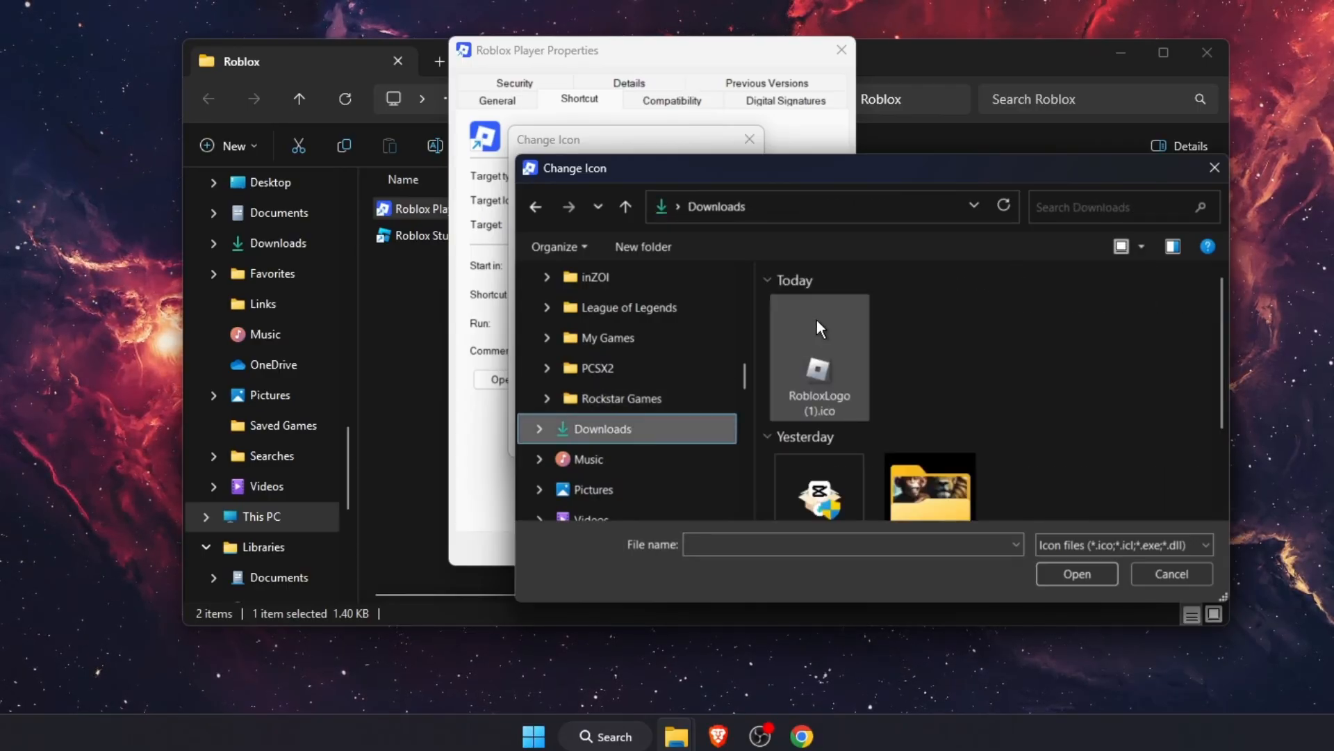
click(818, 357)
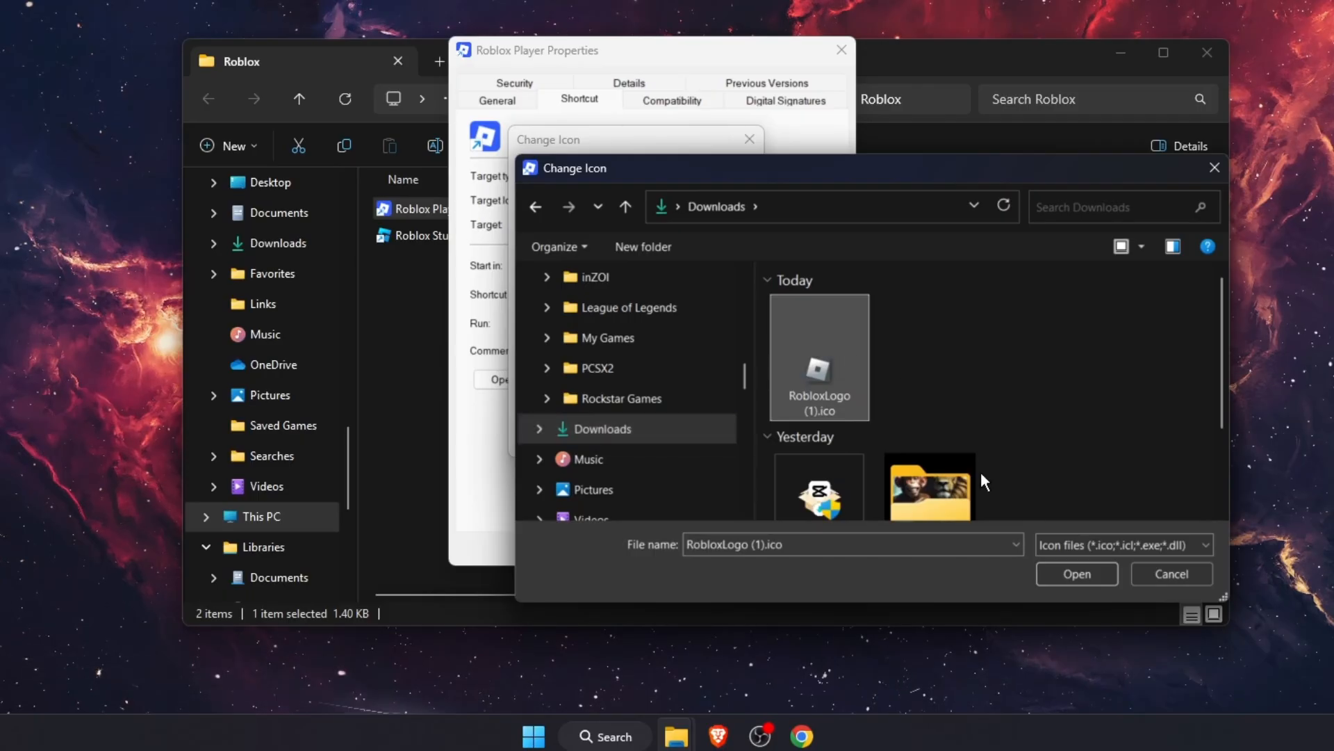
click(1076, 573)
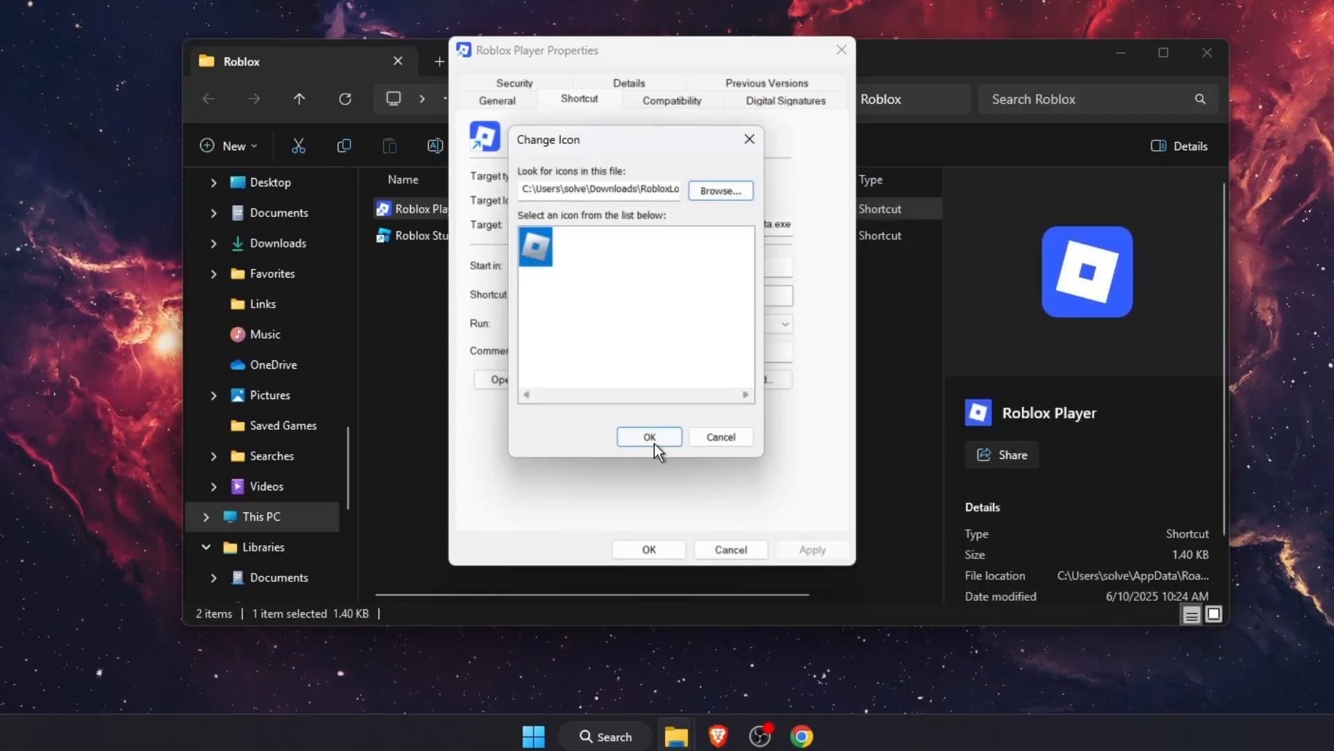
click(649, 437)
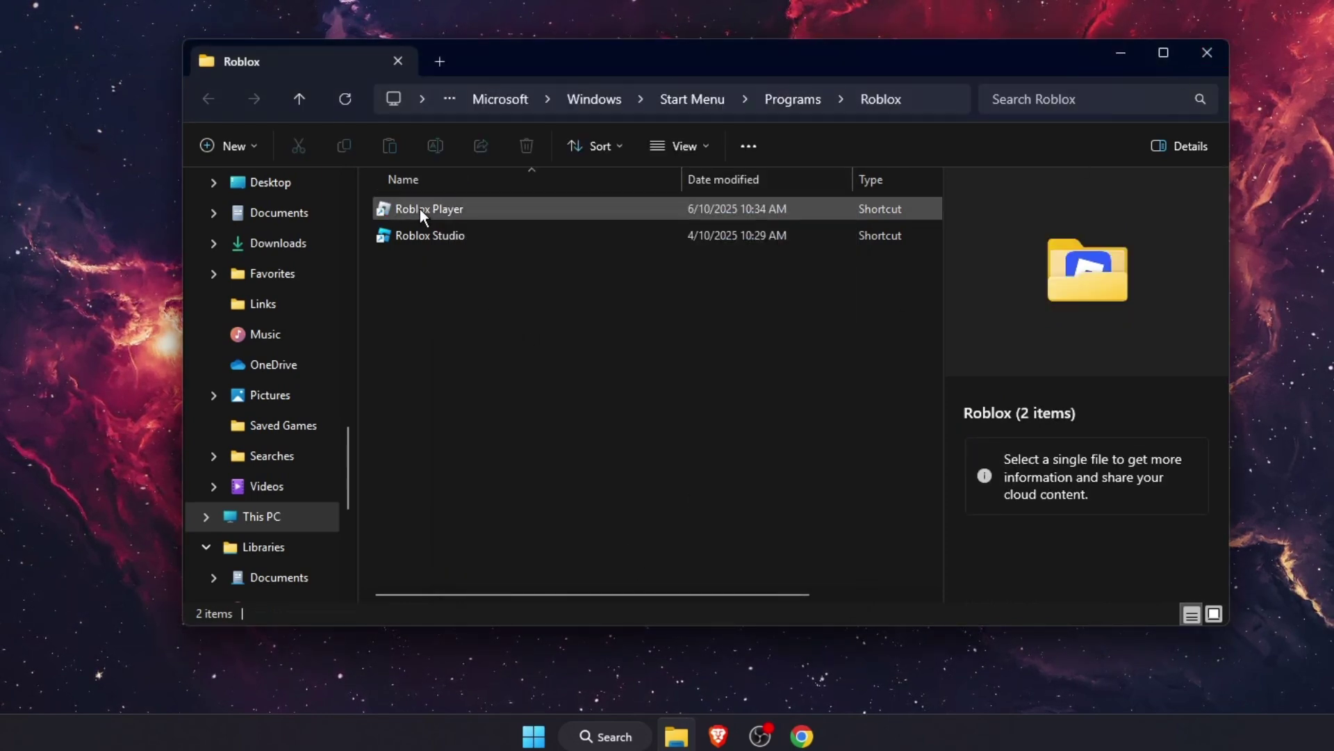
- Search Windows for 'robl' to check Roblox Player's new gray icon
click(1206, 52)
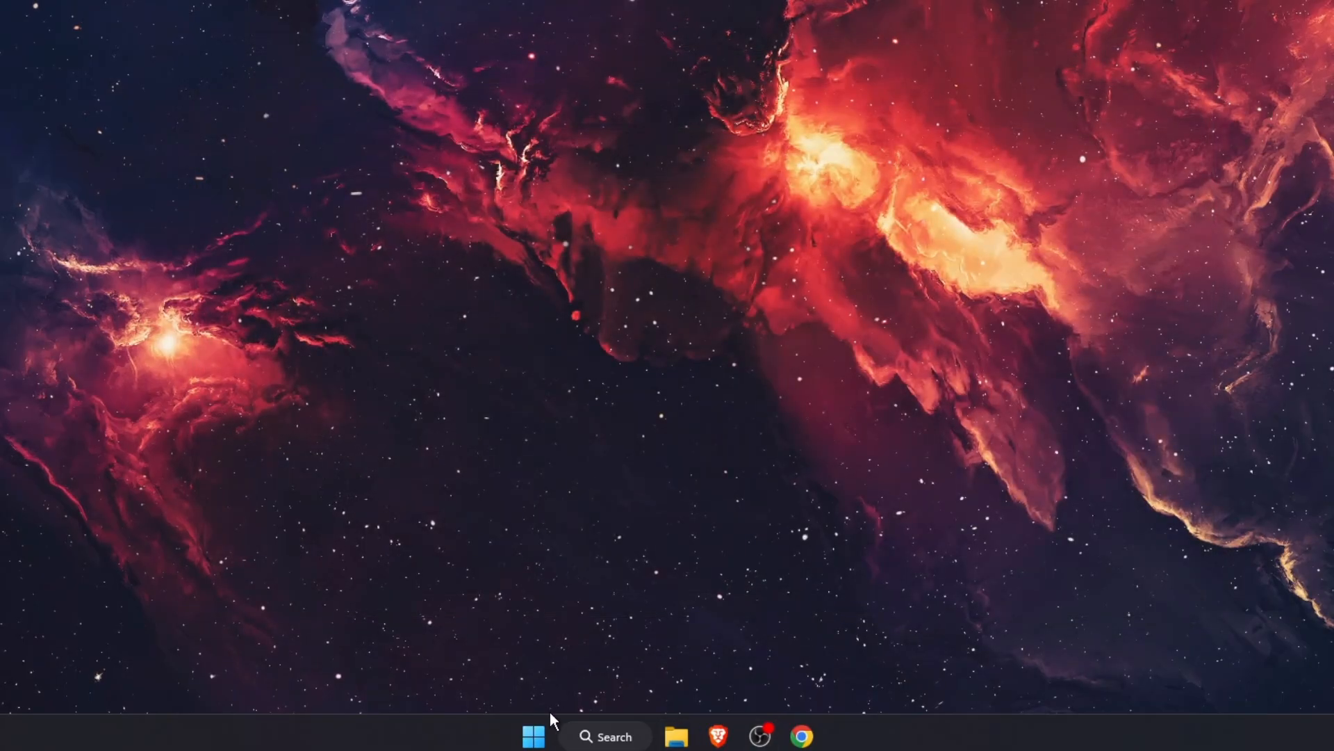
text(robl)
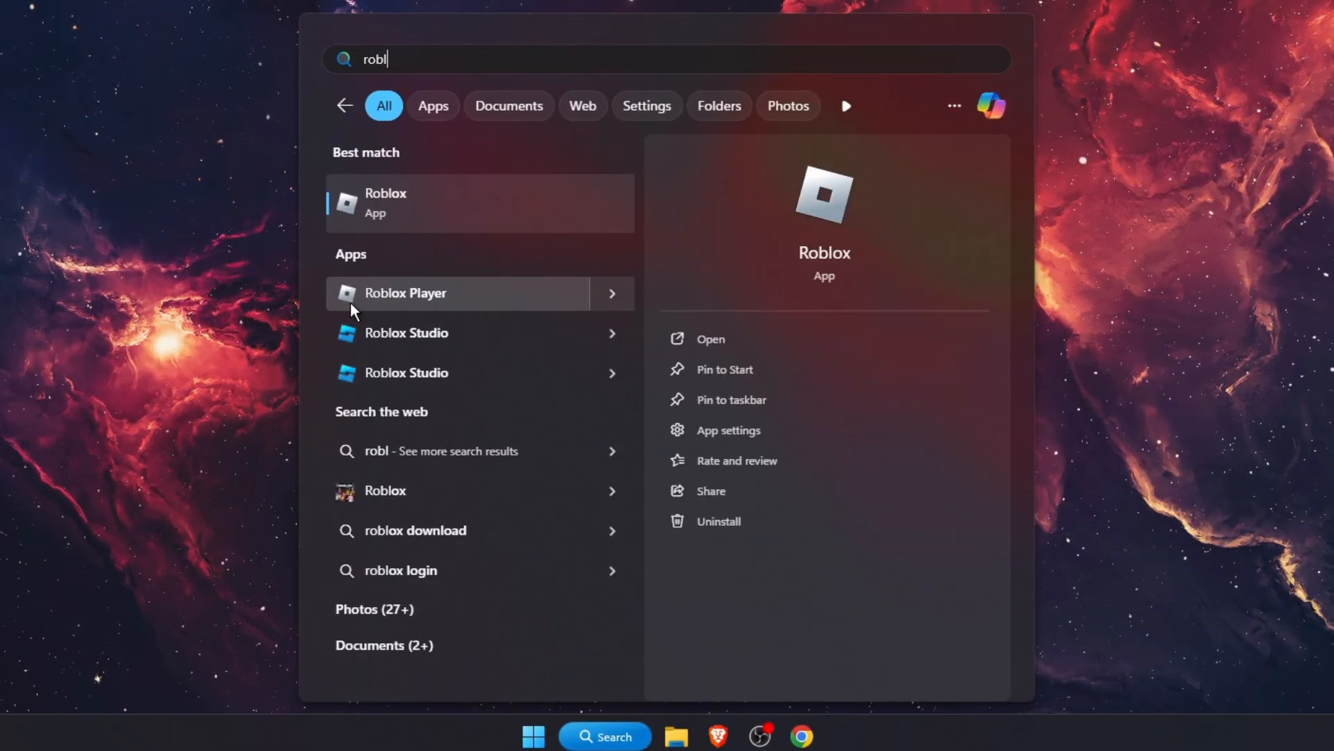
mouse_move(401, 304)
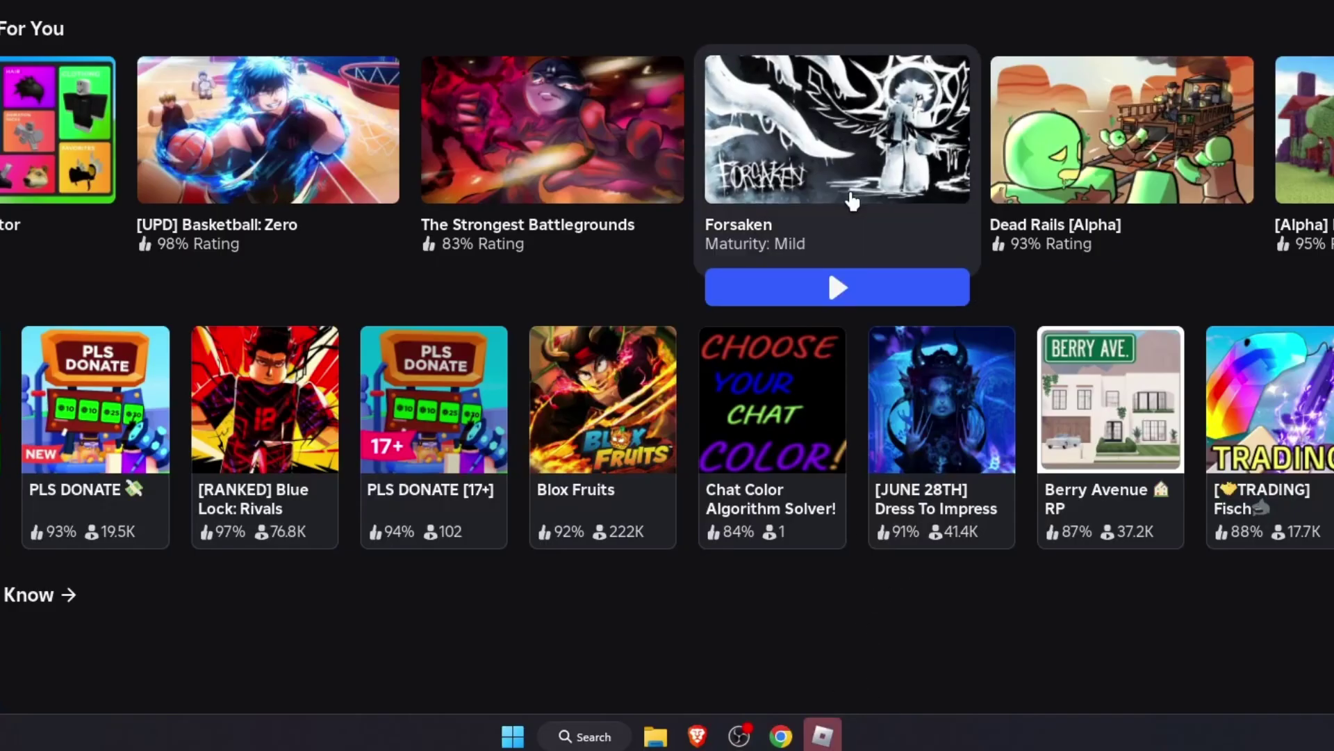
mouse_move(819, 735)
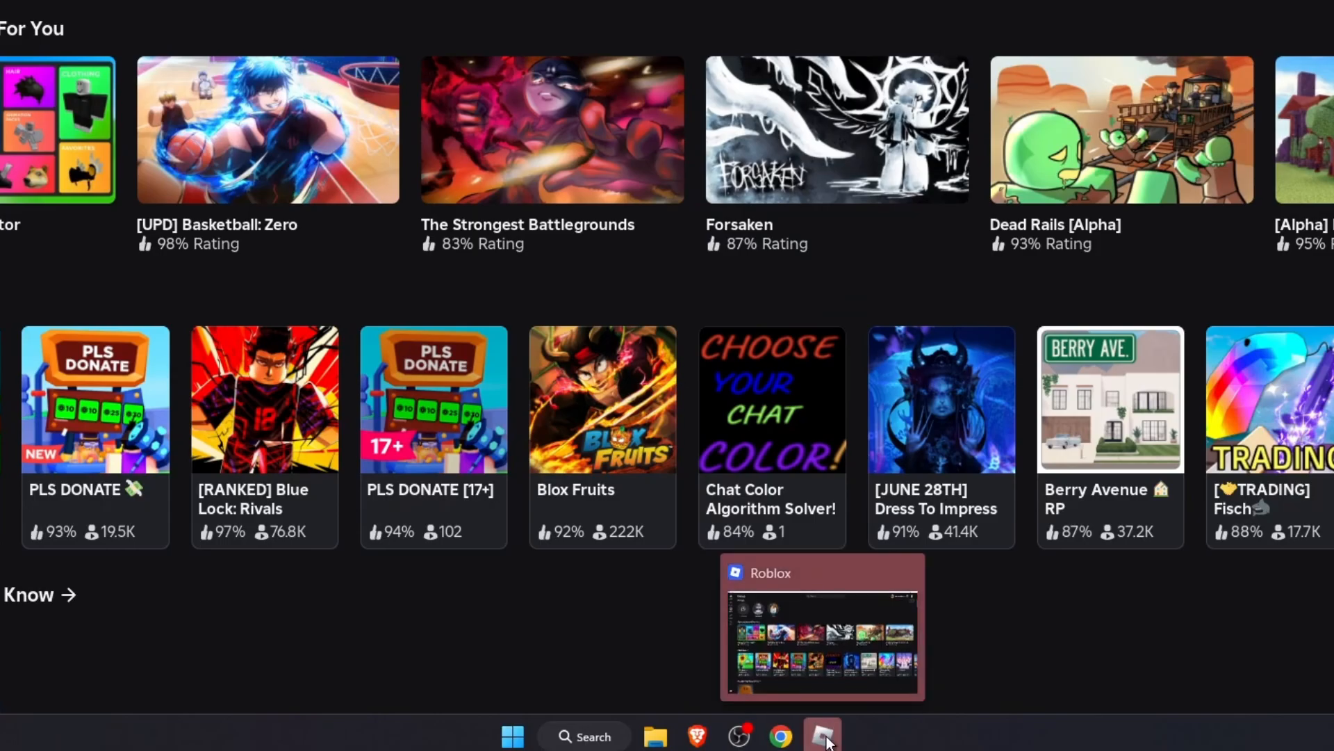
mouse_move(822, 735)
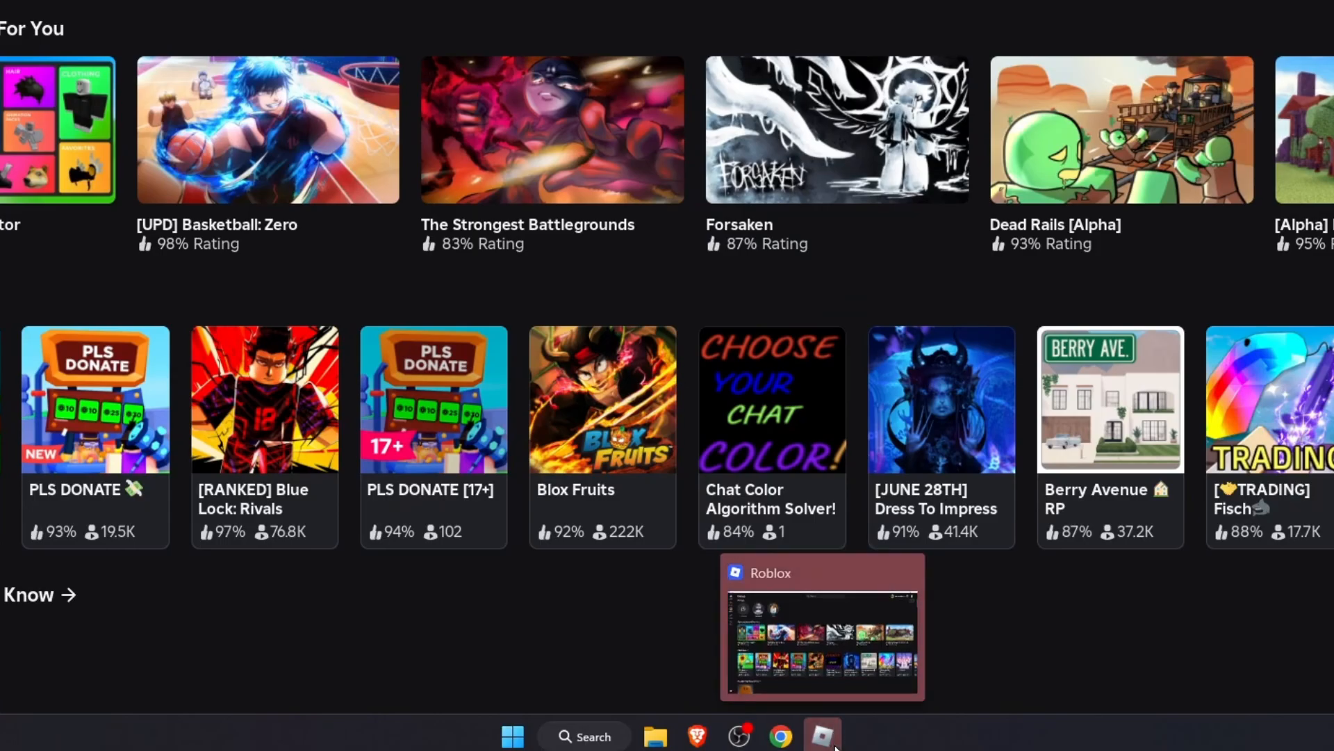
- Minimize the Roblox Player window from the taskbar to show the desktop
click(822, 735)
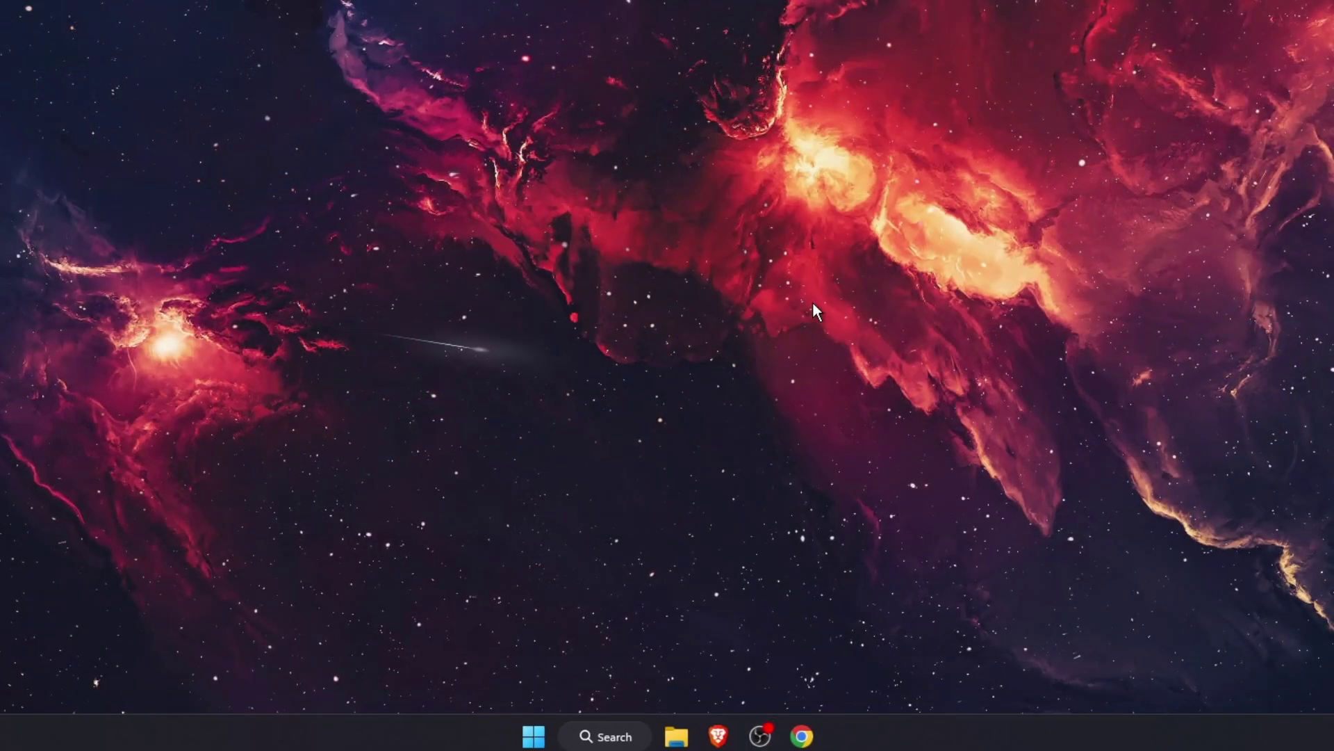